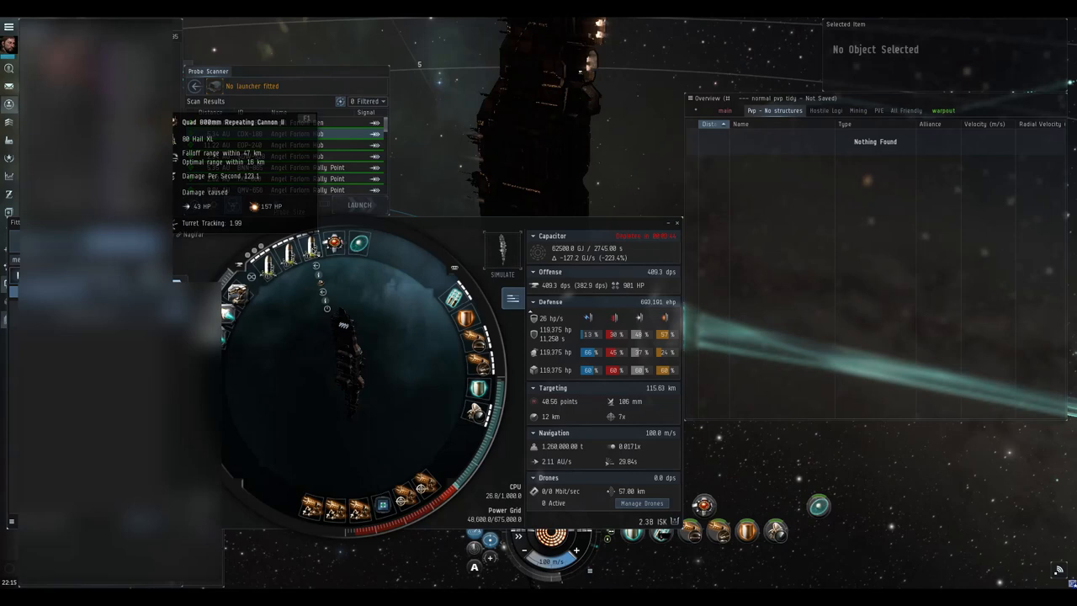
{"action": "mouse_move", "coordinate": [360, 243]}
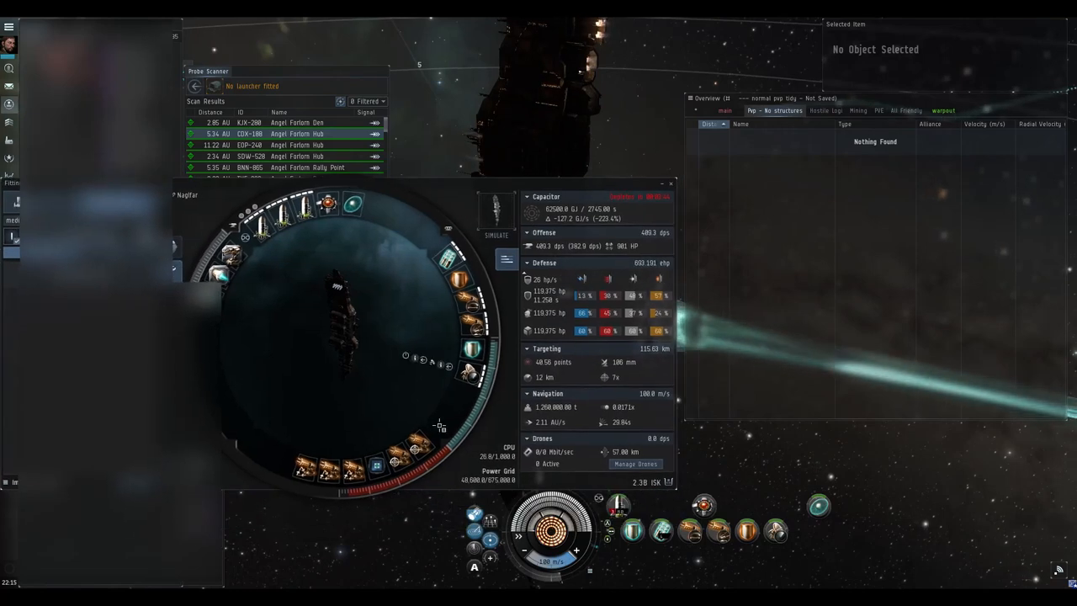
{"action": "mouse_move", "coordinate": [376, 463]}
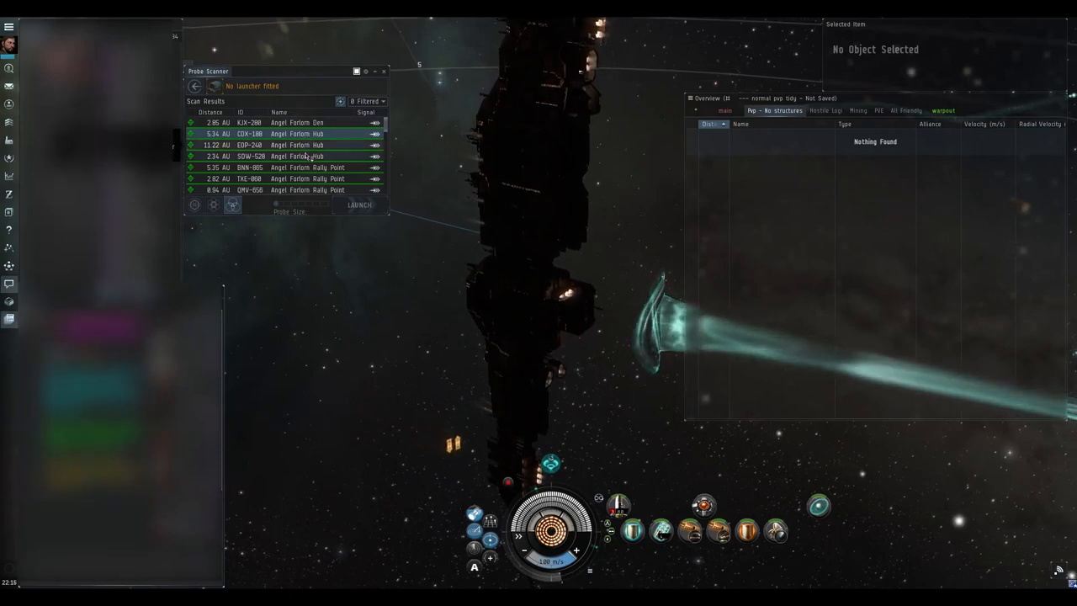
Step: Warp to within 0 m of the 5.34 AU Angel Forlorn Hub and close its info window
{"action": "right_click", "coordinate": [294, 157]}
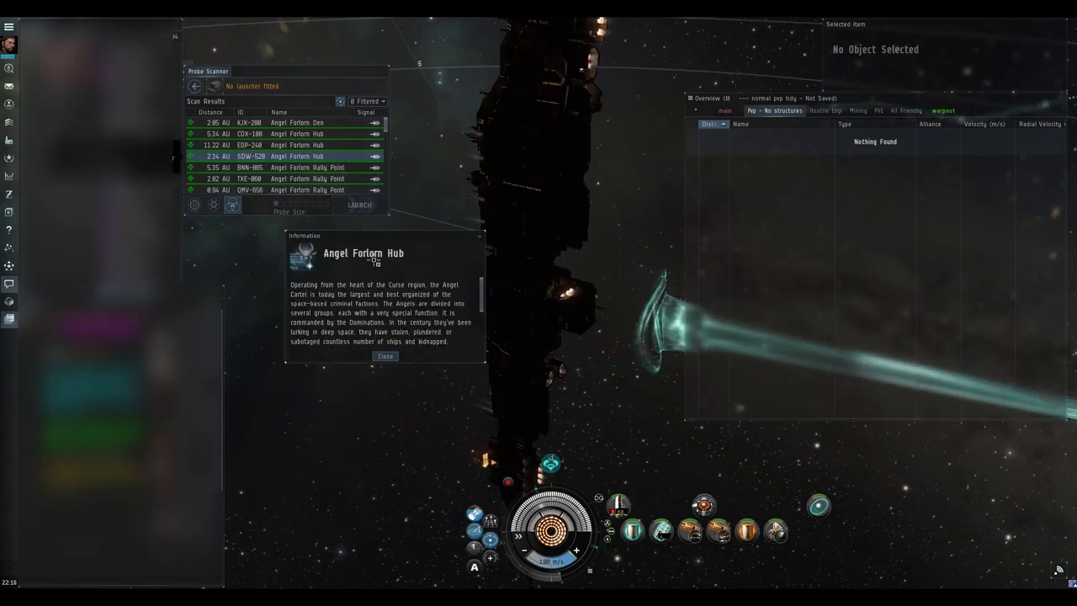
{"action": "left_click", "coordinate": [384, 356]}
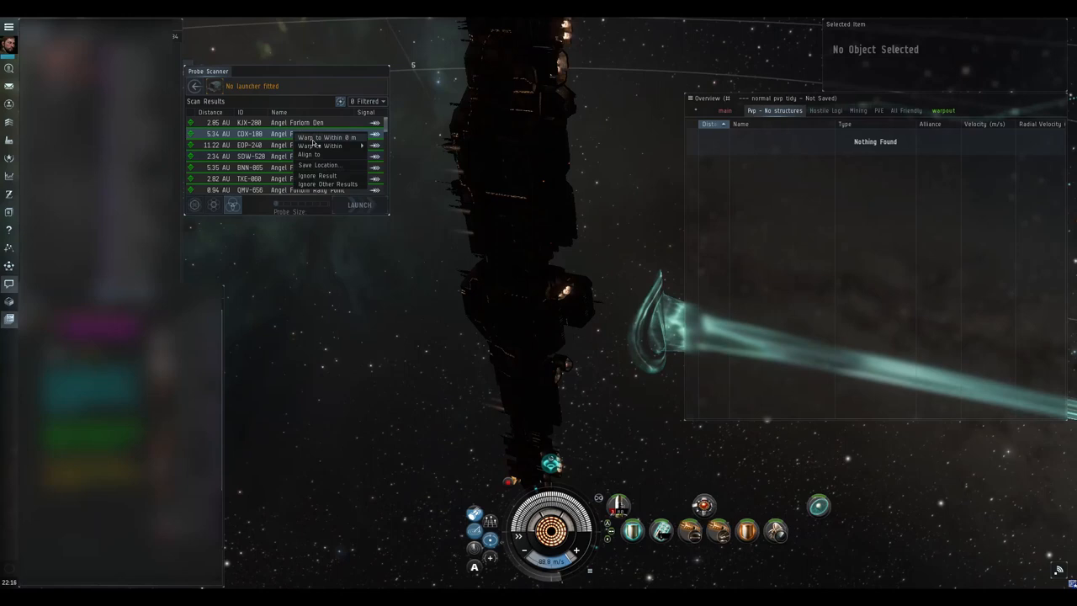
{"action": "left_click", "coordinate": [324, 137]}
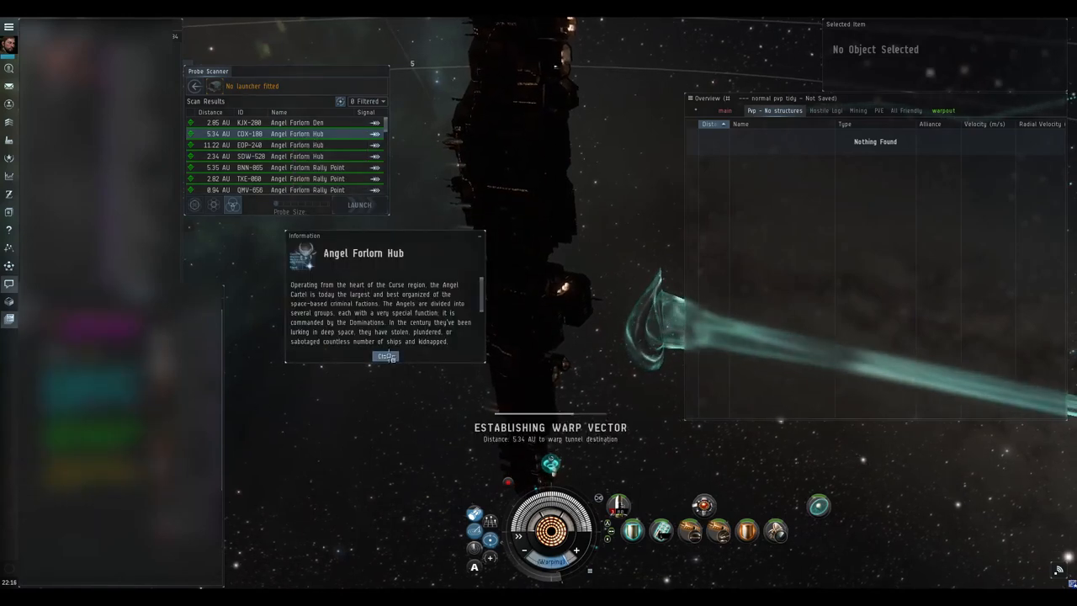
{"action": "left_click", "coordinate": [385, 355]}
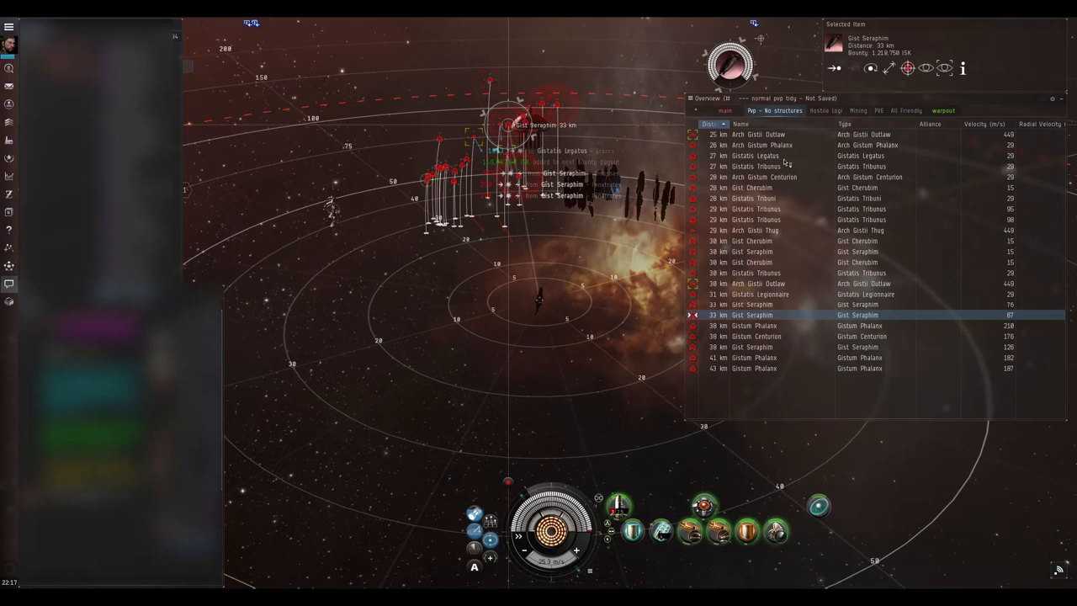
Step: Lock a hostile Gist ship and the Arch Gistum Centurion as targets
{"action": "left_click", "coordinate": [762, 145]}
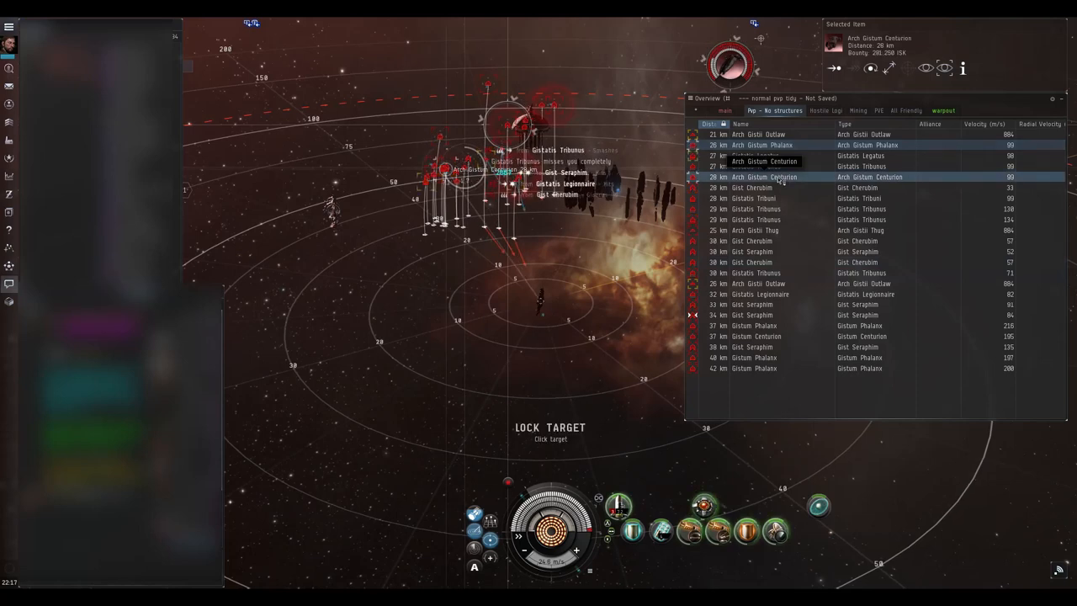
{"action": "left_click", "coordinate": [774, 188]}
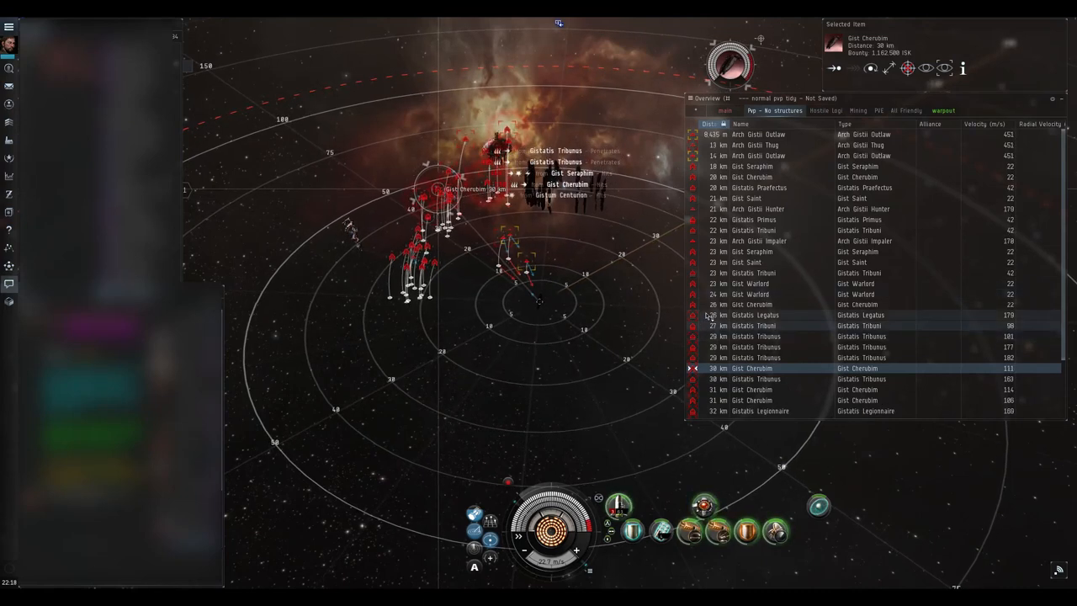
Step: Lock the Gist Saint and nearby Angel rats, destroying the Gist Warlord and targeting four Gist Seraphim
{"action": "left_click", "coordinate": [751, 304]}
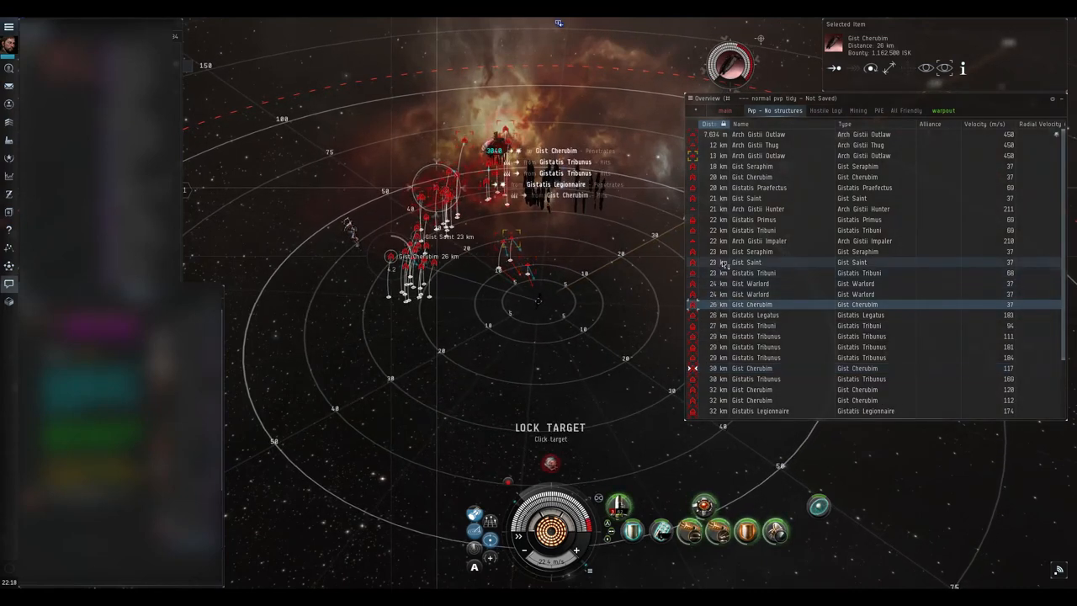
{"action": "left_click", "coordinate": [753, 252]}
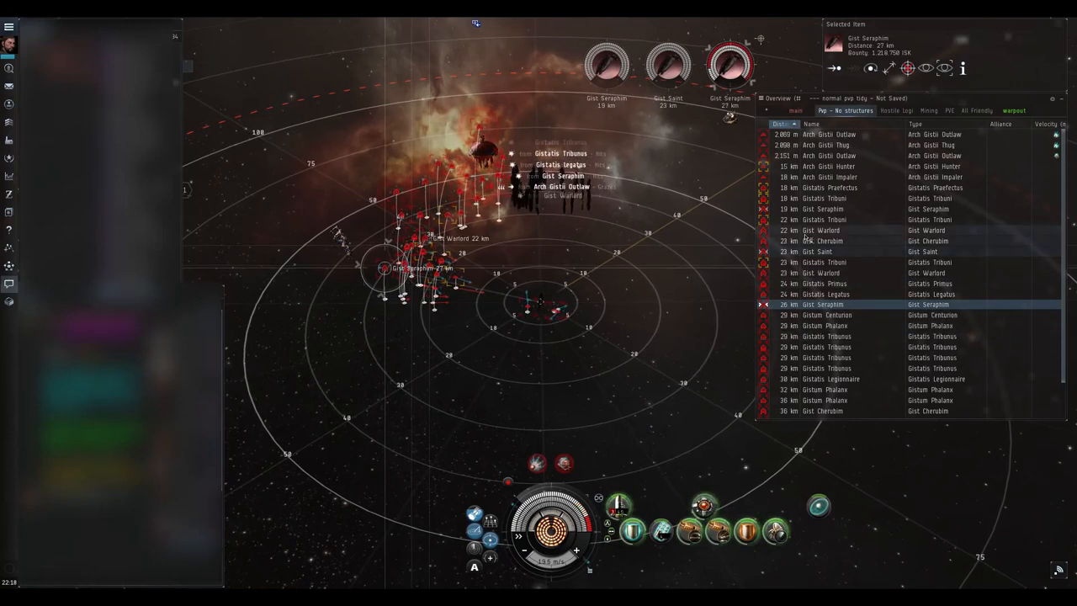
{"action": "left_click", "coordinate": [841, 230]}
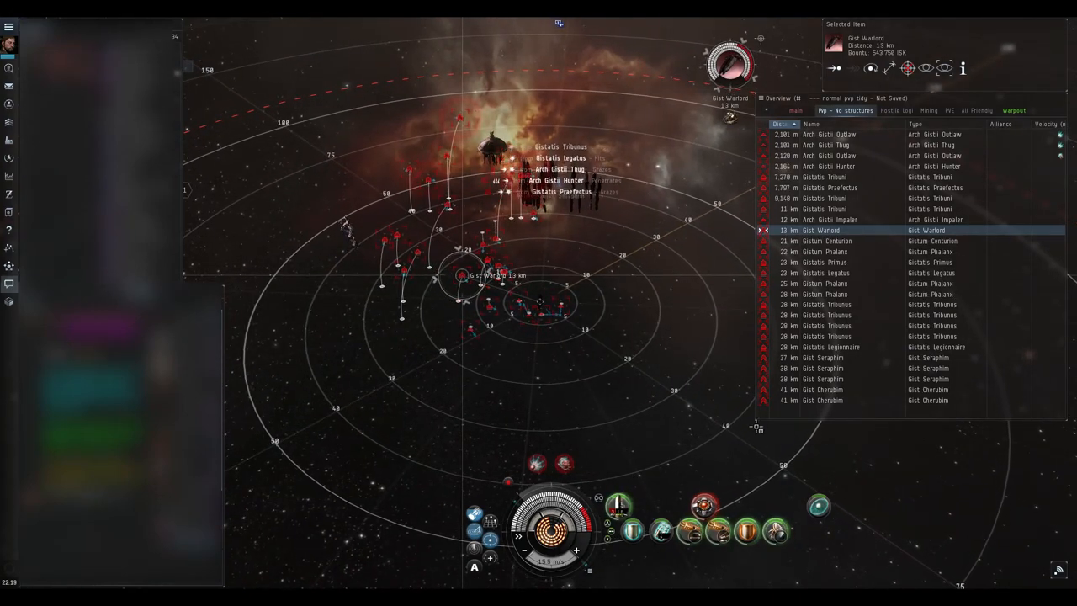
{"action": "mouse_move", "coordinate": [818, 506]}
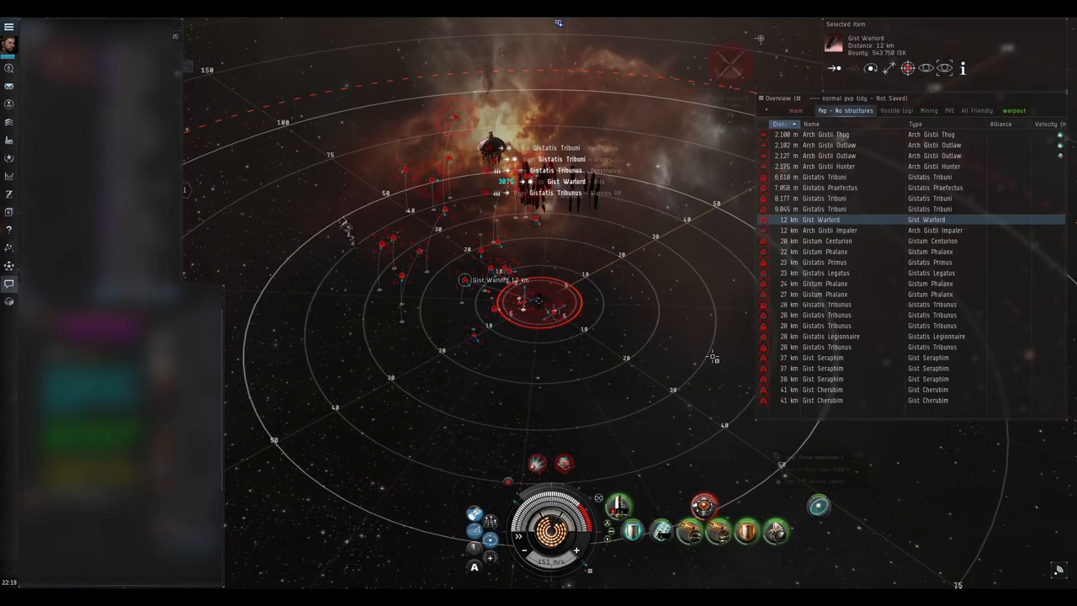
{"action": "left_click", "coordinate": [825, 240]}
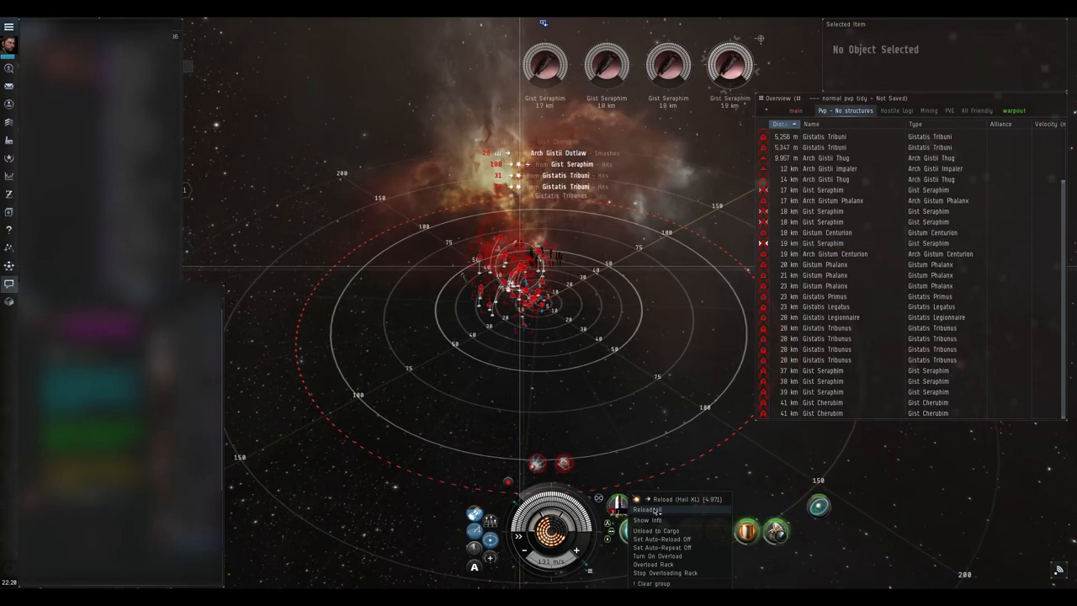
Step: Keep firing on the locked Gist Seraphim and lock the next Seraphim from the Overview
{"action": "left_click", "coordinate": [647, 509]}
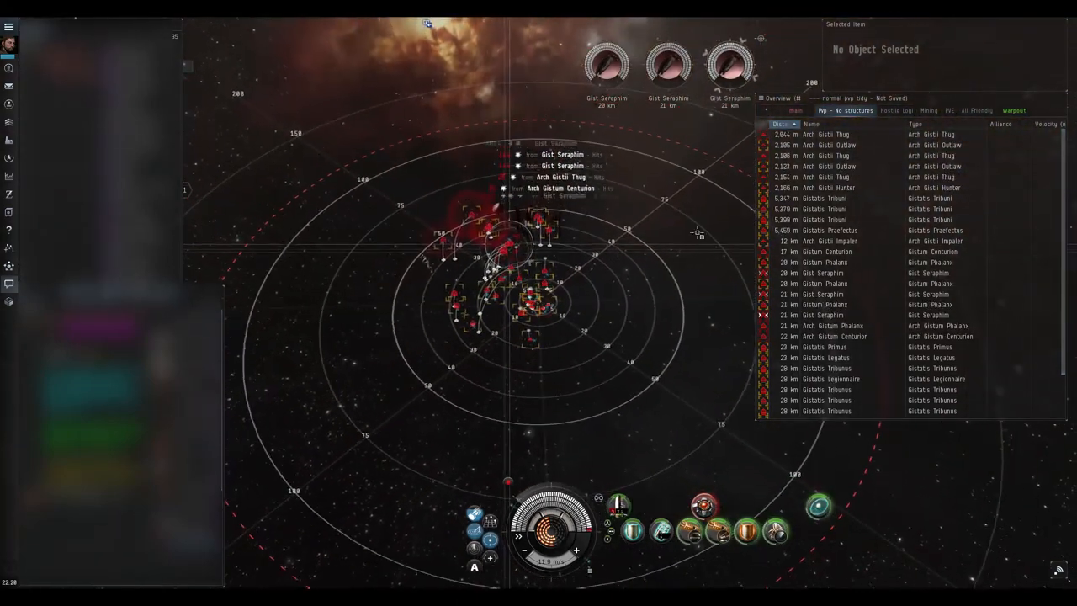
{"action": "left_click", "coordinate": [825, 315]}
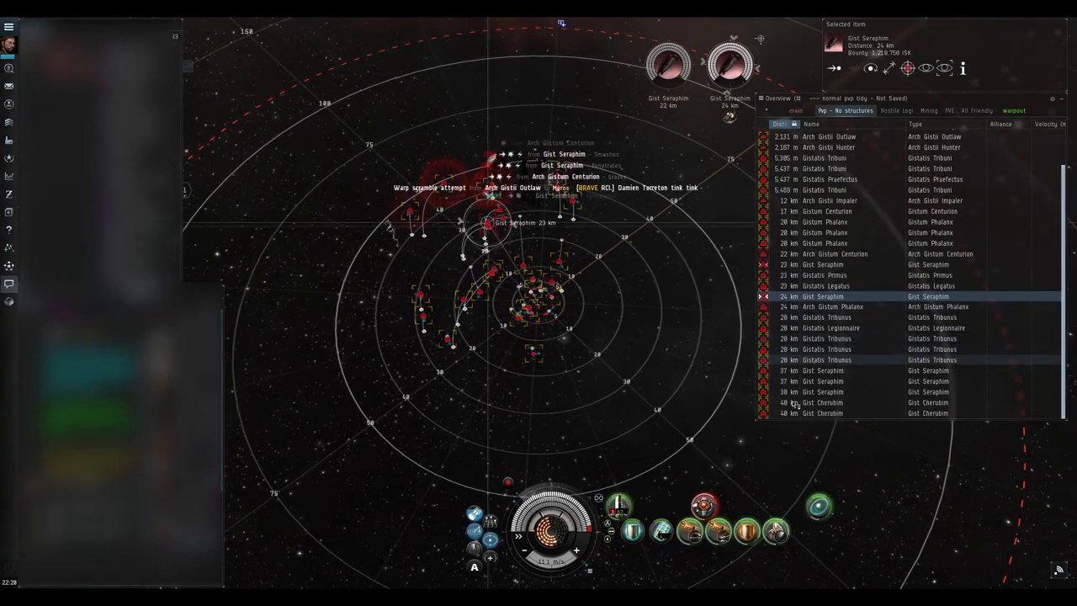
Step: Finish off the Seraphim and Cherubim and lock the Gistatis Primus, Tribunus and Legionnaire
{"action": "left_click", "coordinate": [833, 370]}
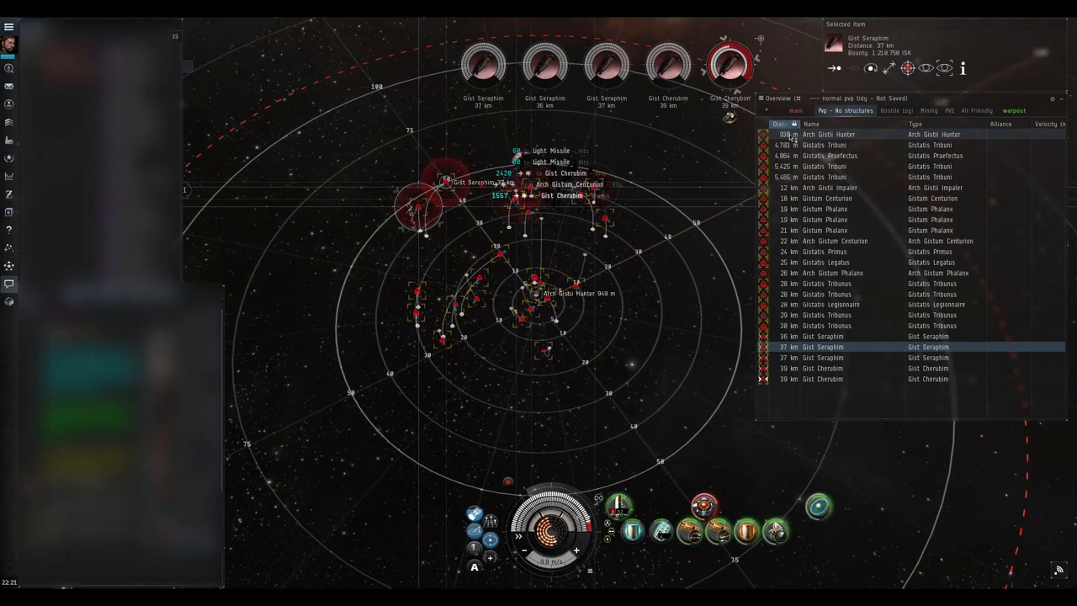
{"action": "left_click", "coordinate": [829, 134]}
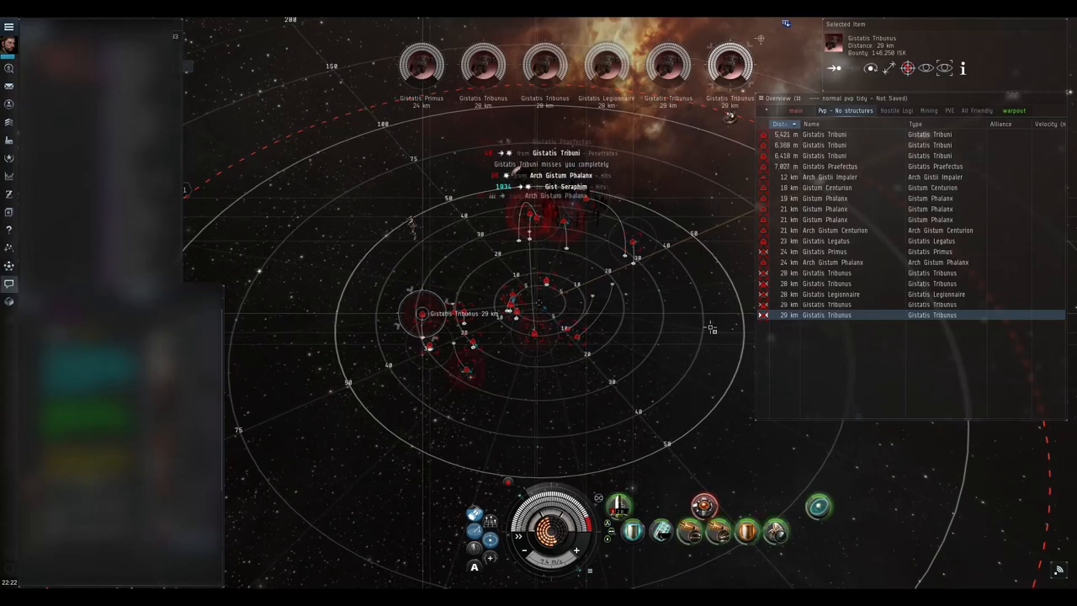
Step: Align the ship toward the Angel Forlorn Hub result in the Probe Scanner
{"action": "left_click", "coordinate": [833, 262]}
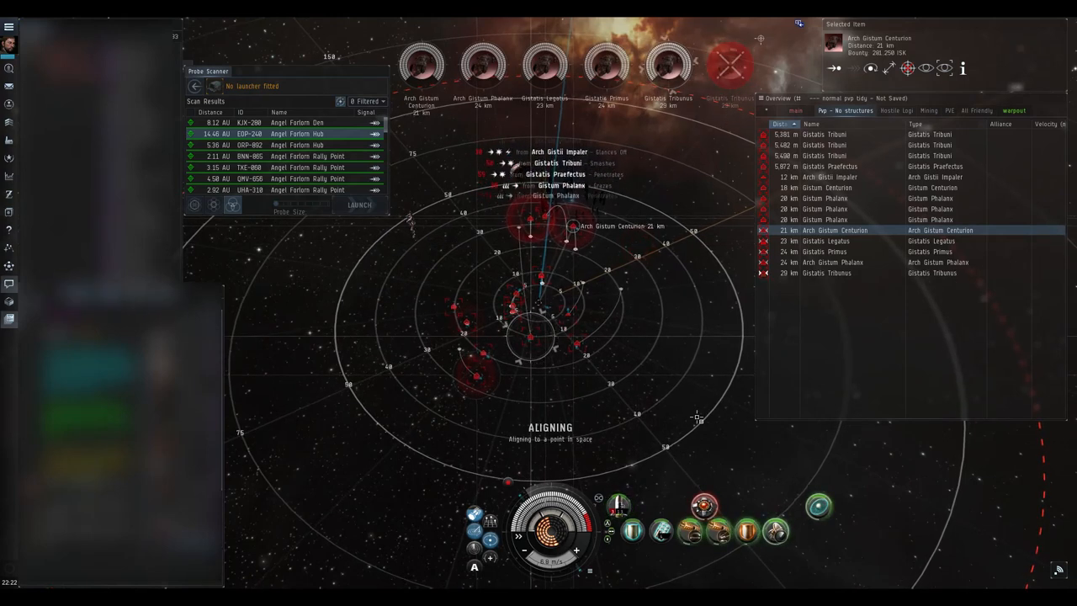
Step: Keep firing while aligning and select the Arch Gistum Phalanx in the Overview
{"action": "left_click", "coordinate": [824, 251]}
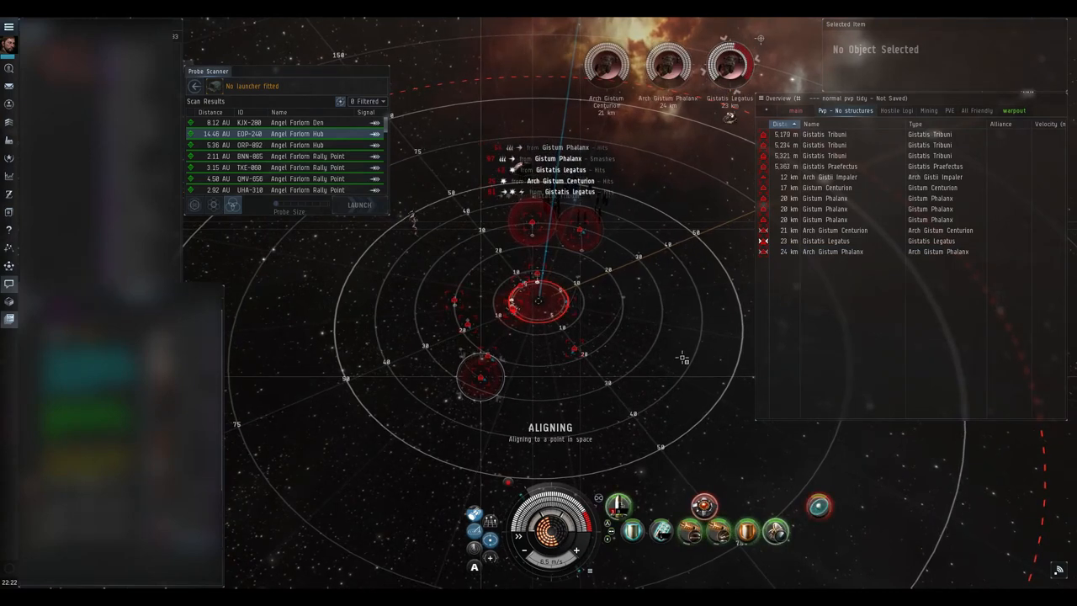
{"action": "left_click", "coordinate": [833, 250]}
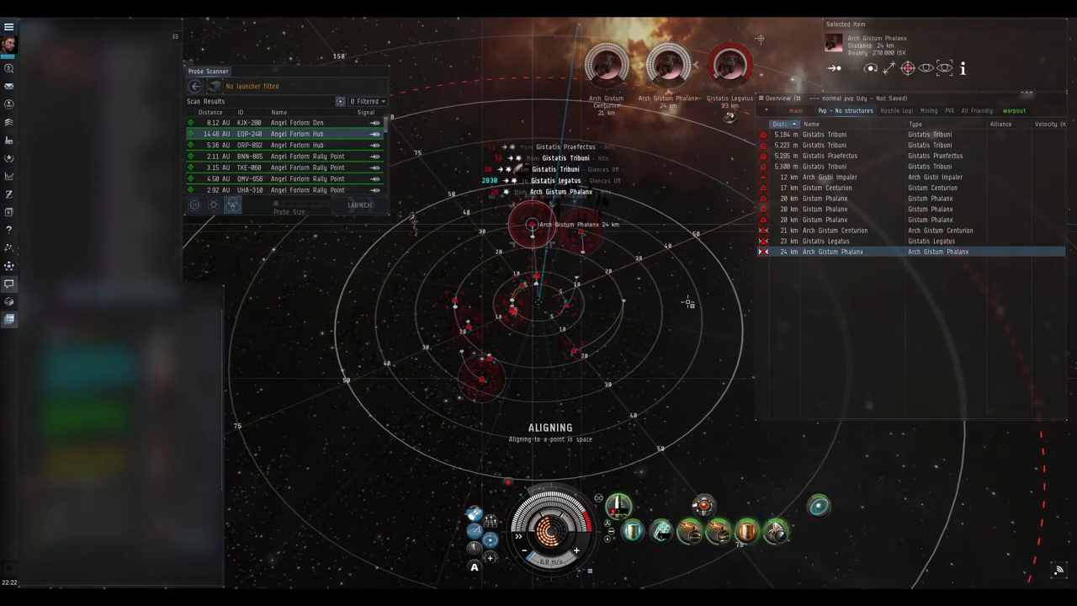